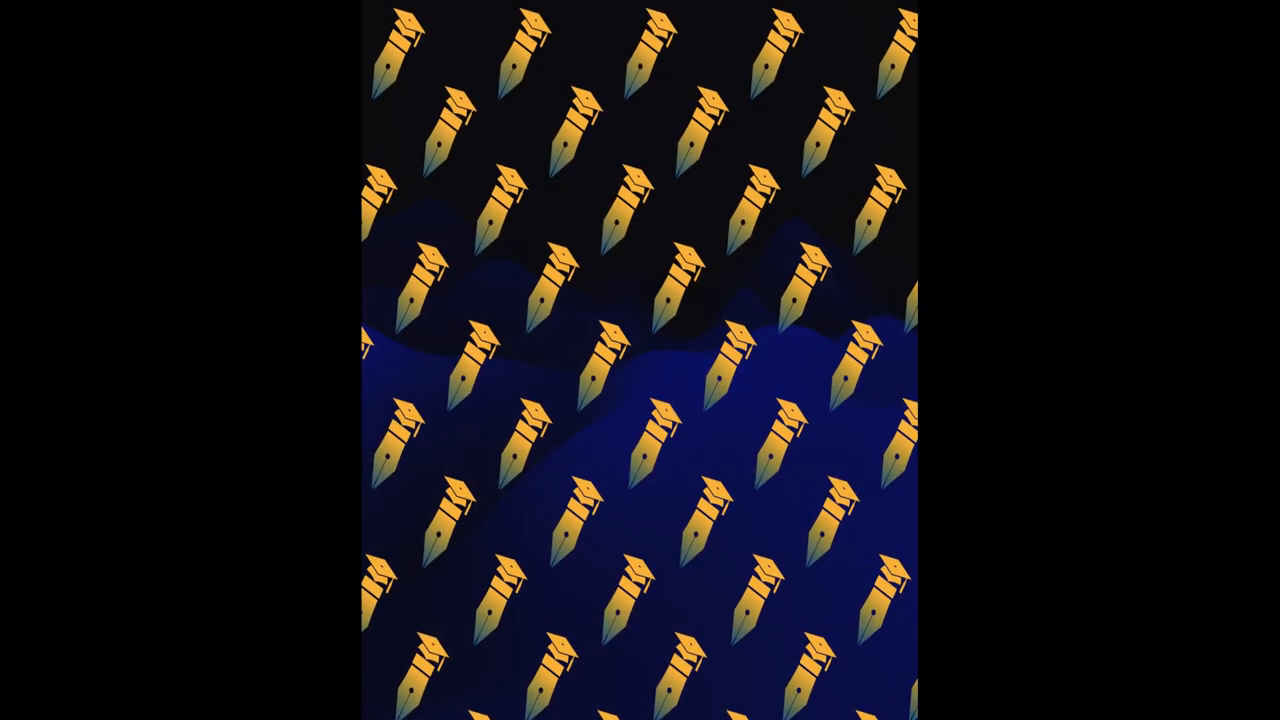
scroll("up", 3)
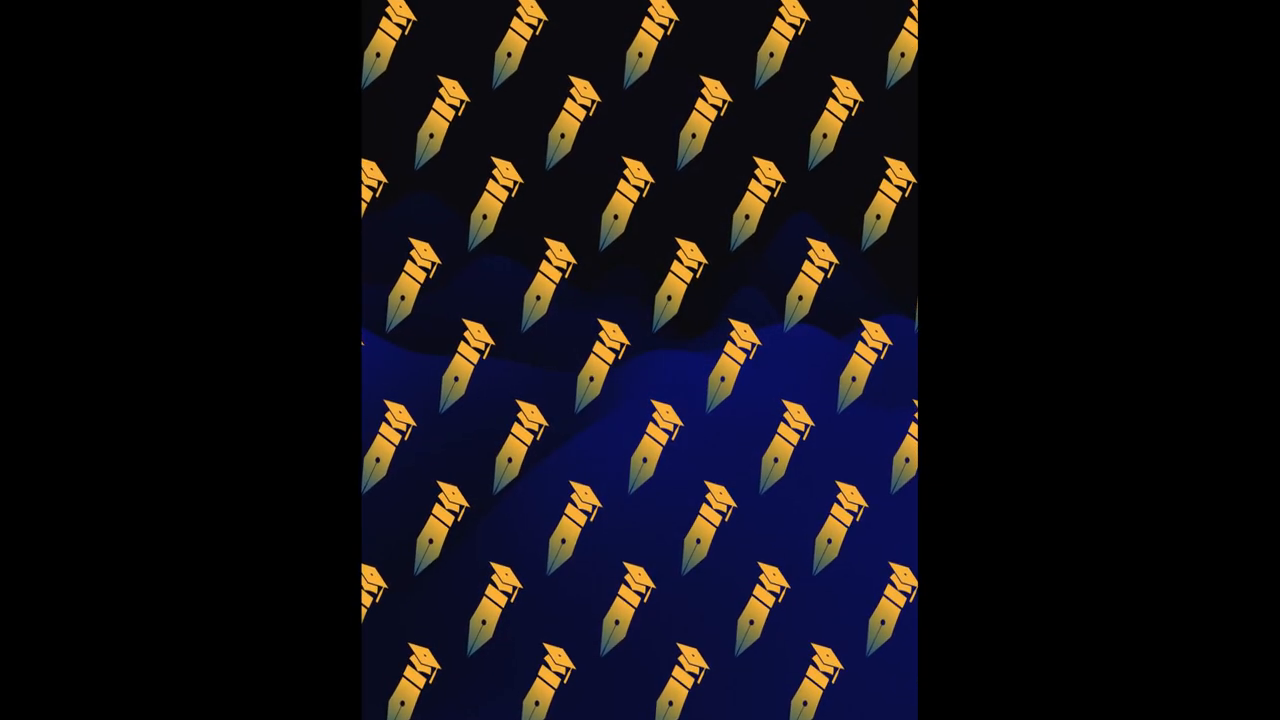